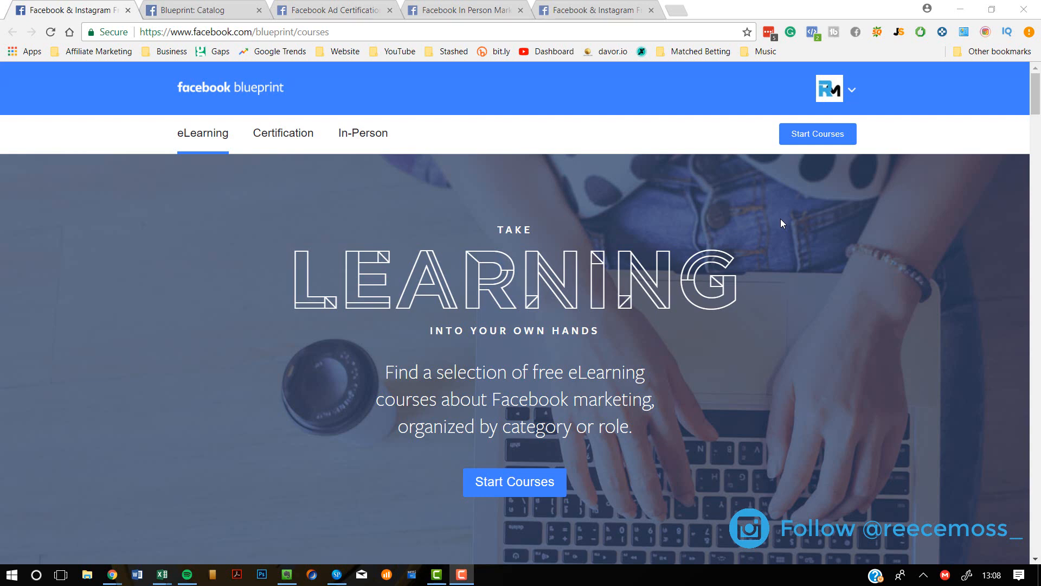
- Open the Targeting: Lookalike Audiences course details from the eLearning catalog
left_click(818, 133)
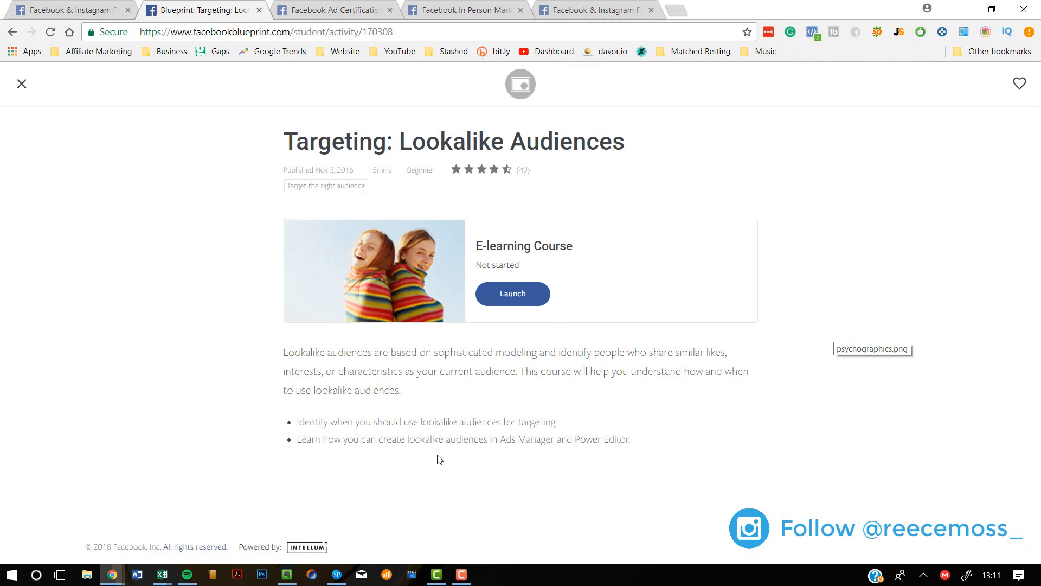
left_click(512, 294)
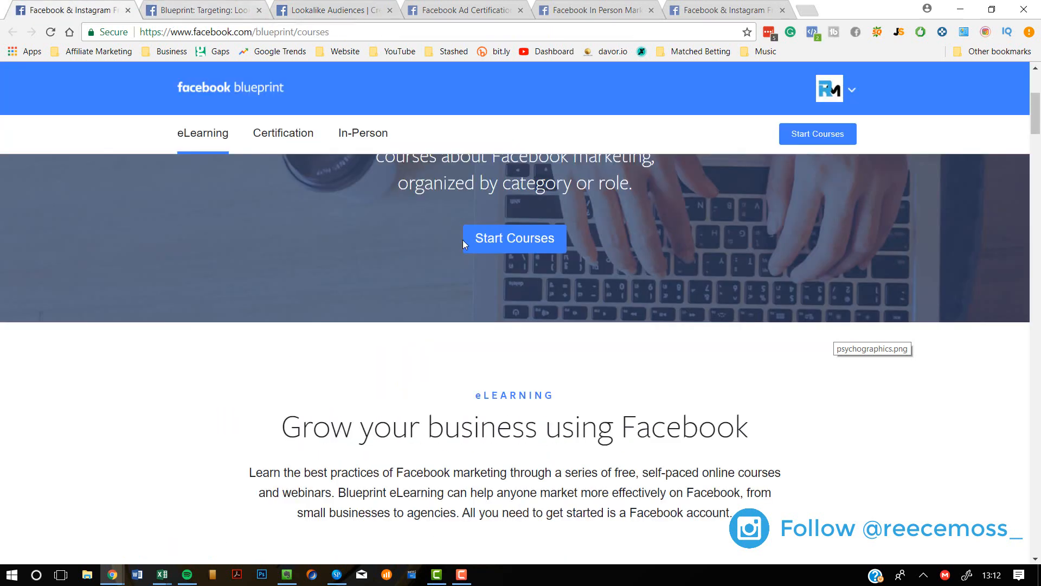
- Switch back to the eLearning overview 'Grow your business using Facebook'
left_click(282, 133)
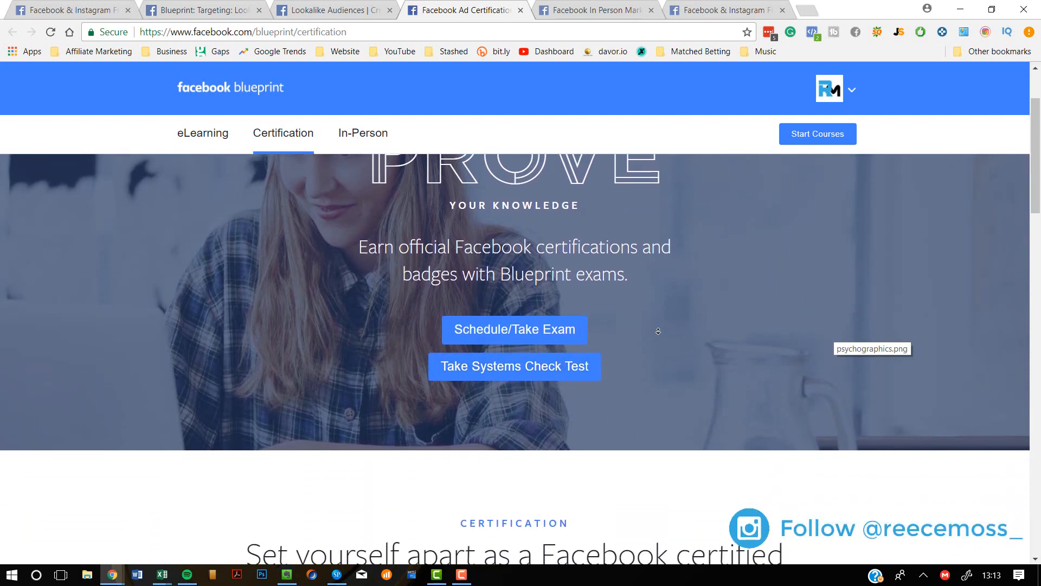
- Scroll the Certification page to the top and move on to the In-Person workshops page
scroll("up", 3)
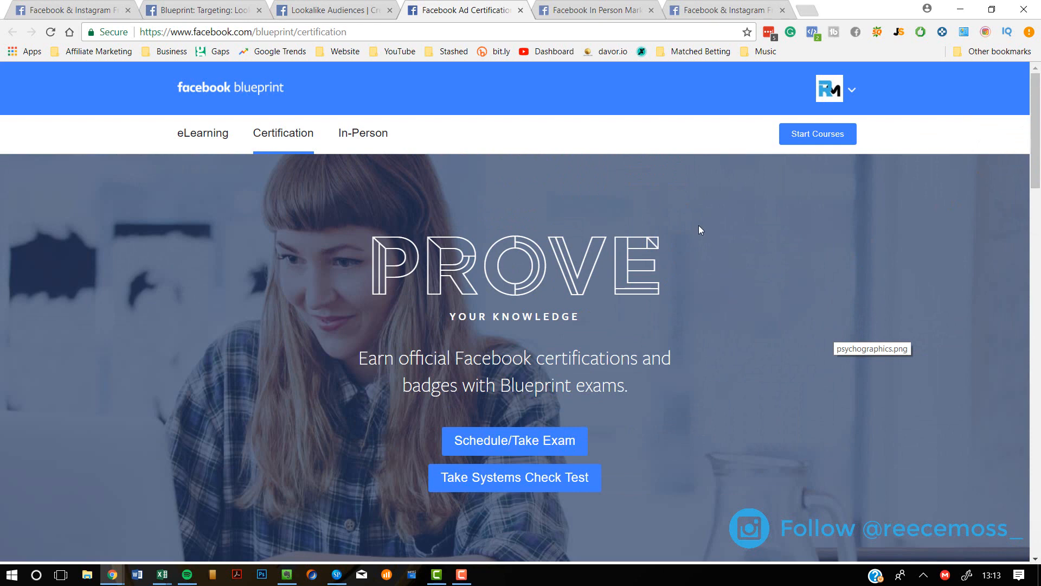
left_click(362, 132)
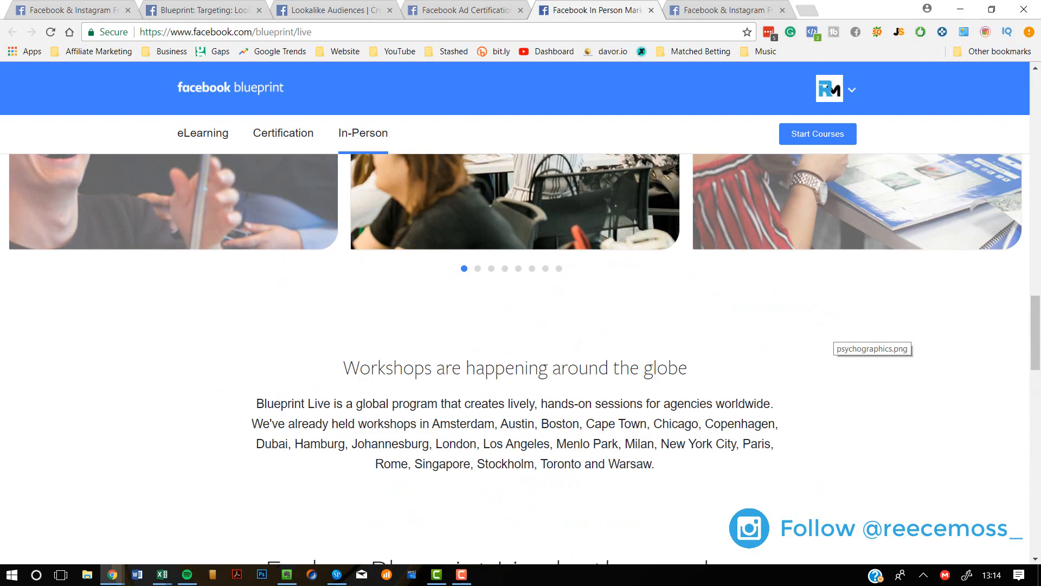
left_click(203, 134)
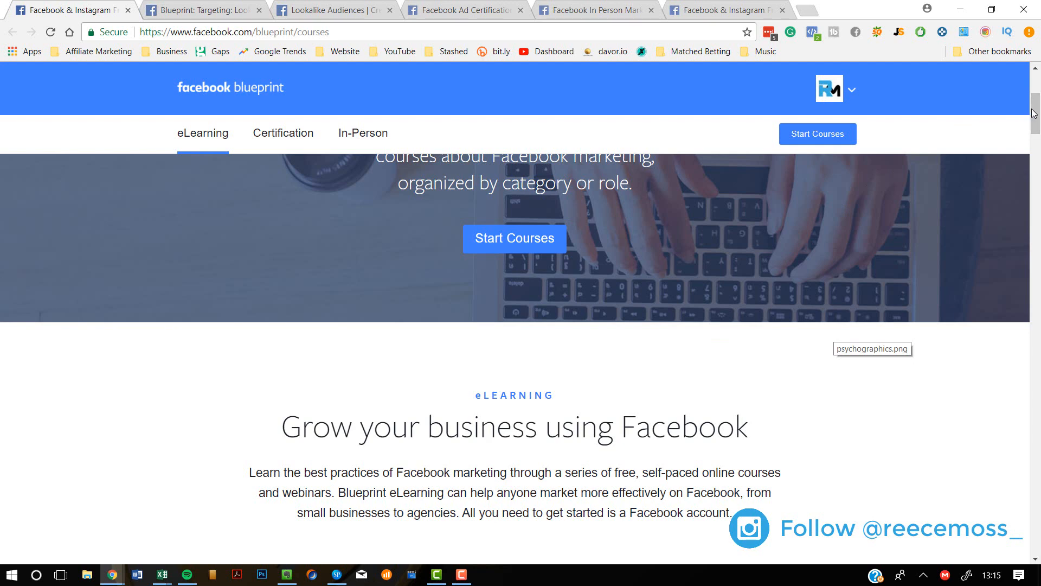
scroll("up", 3)
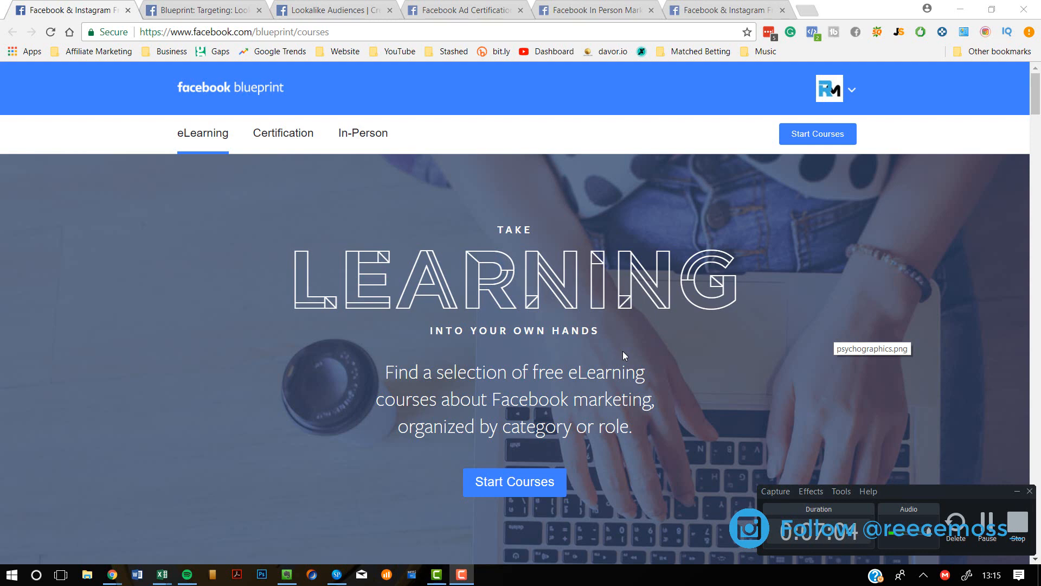
mouse_move(160, 347)
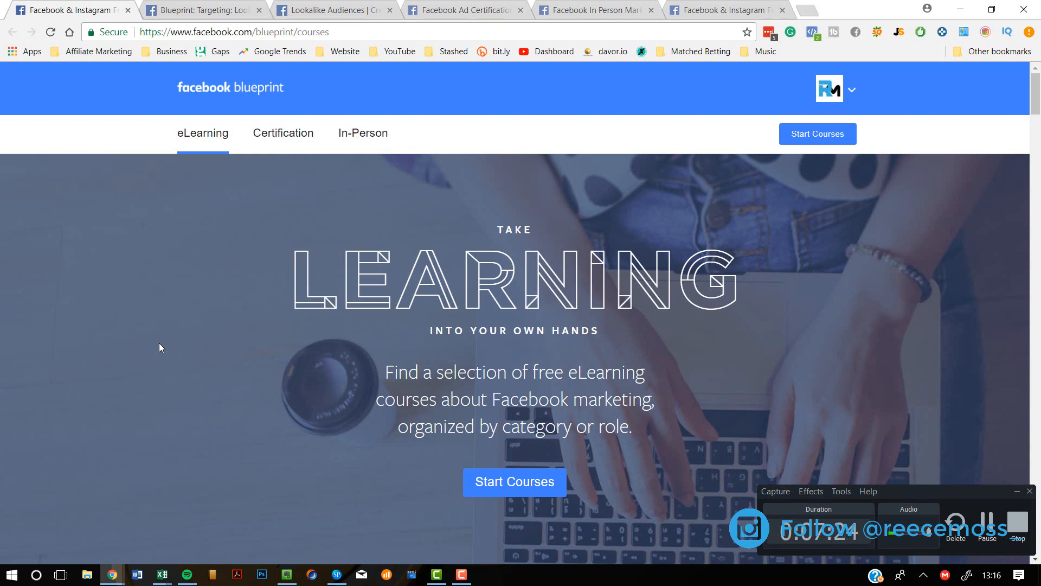